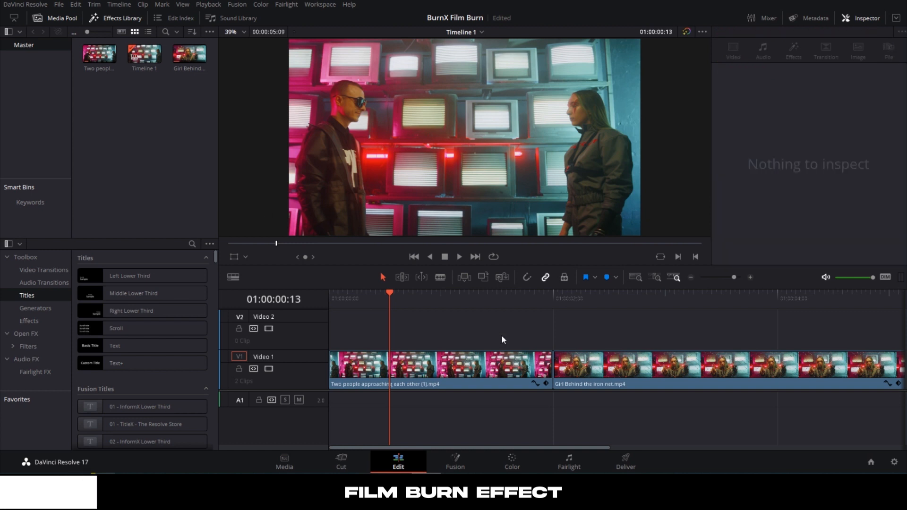
mouse_move(406, 458)
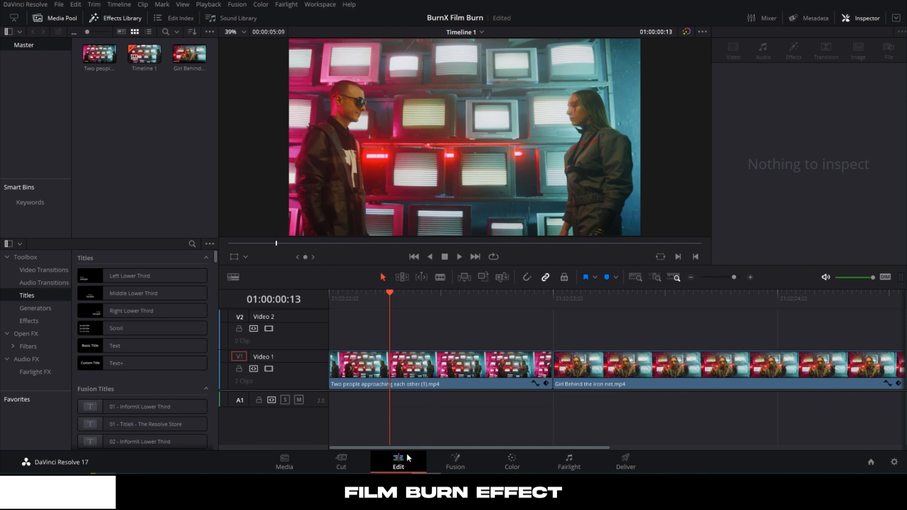
mouse_move(430, 309)
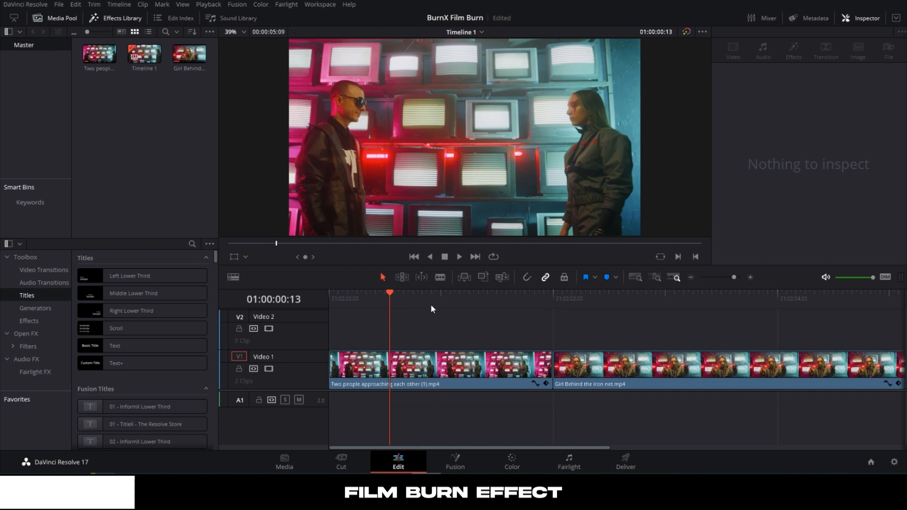
mouse_move(142, 138)
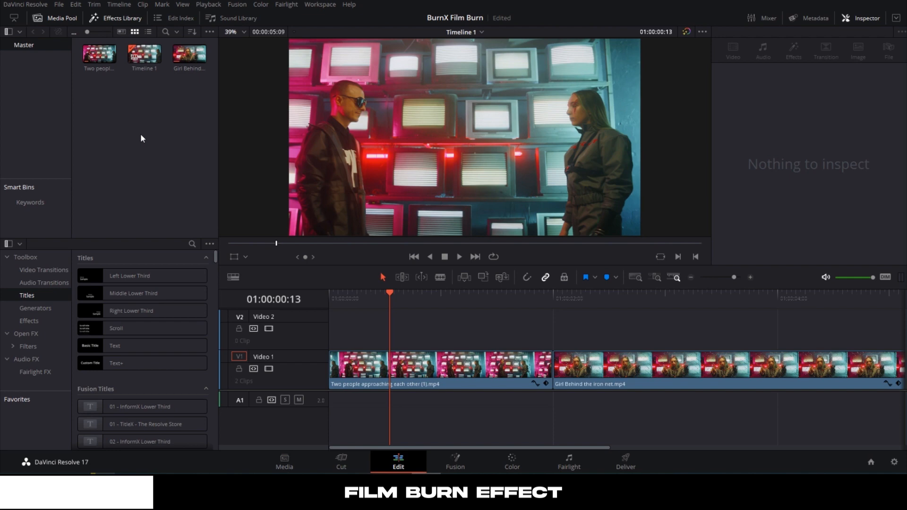
Import the 01 BurnX film burn .mov clip into the Media Pool.
right_click(141, 138)
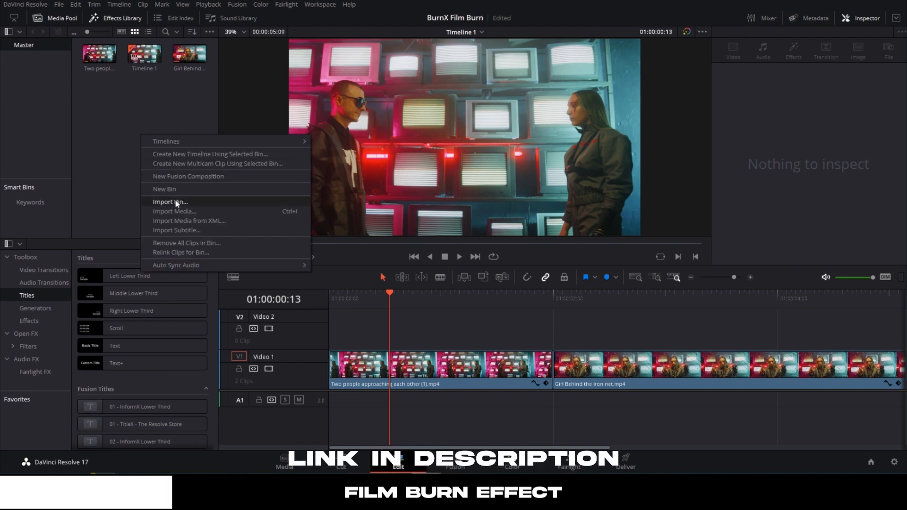
click(174, 211)
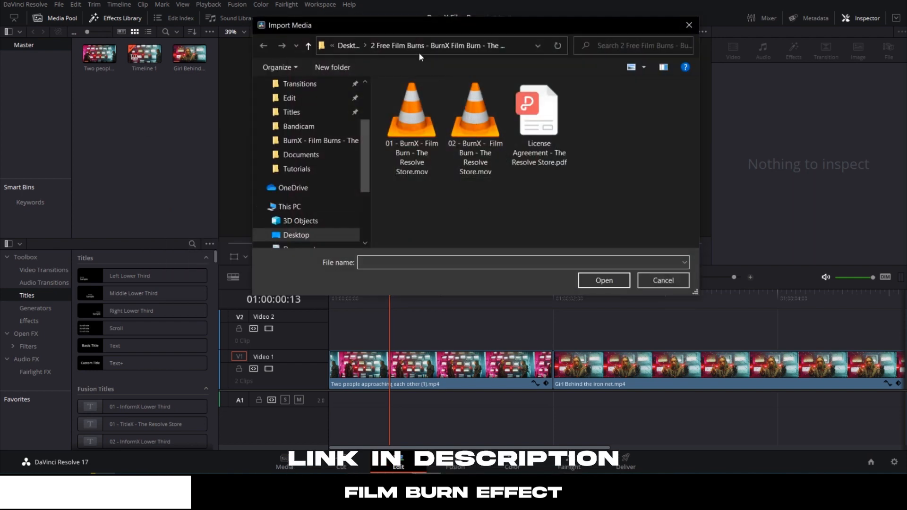
click(412, 121)
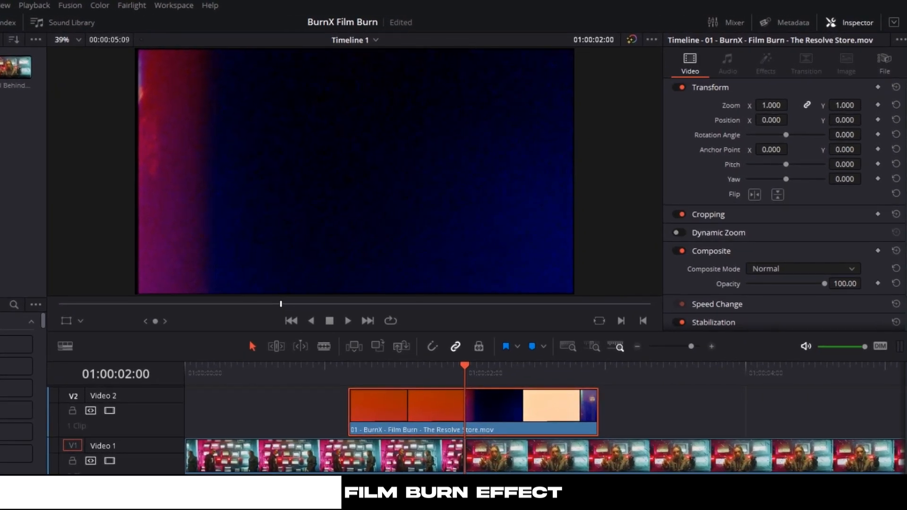
Change the V2 burn clip's Composite Mode from Normal to Screen in the Inspector.
scroll(down, 3)
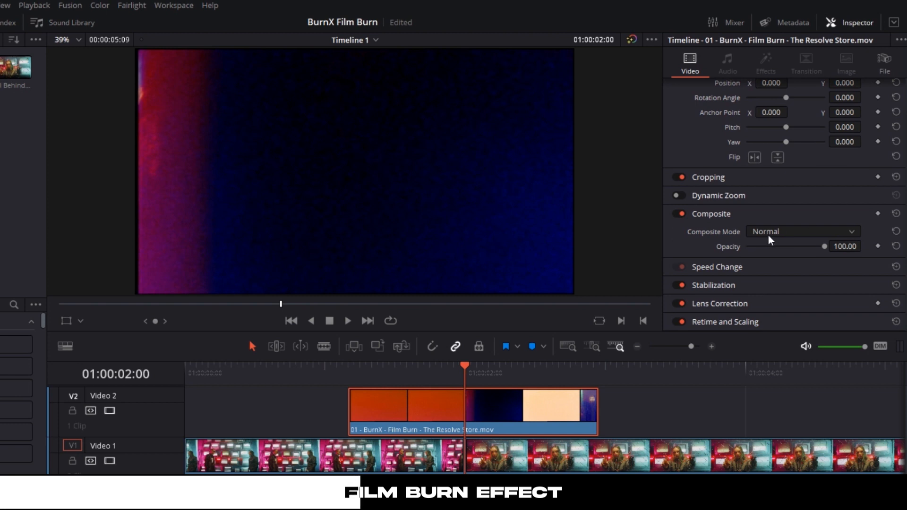
click(803, 231)
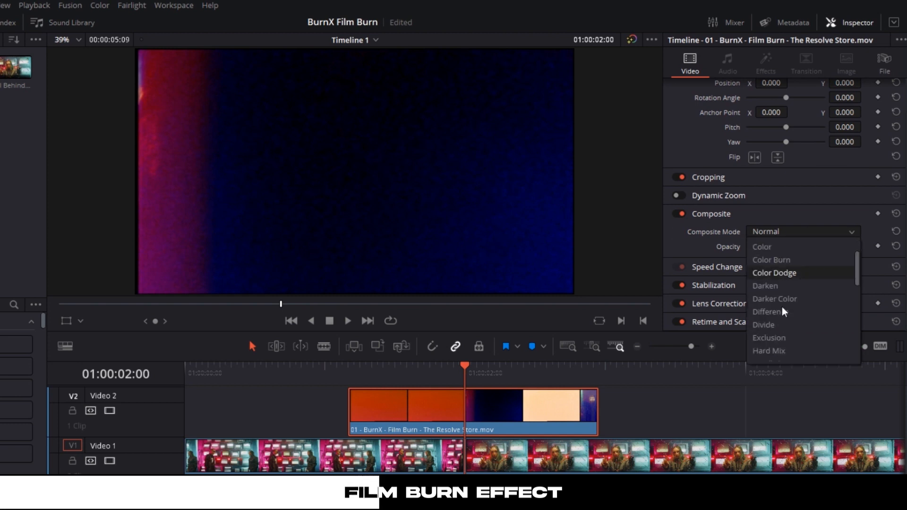
scroll(down, 3)
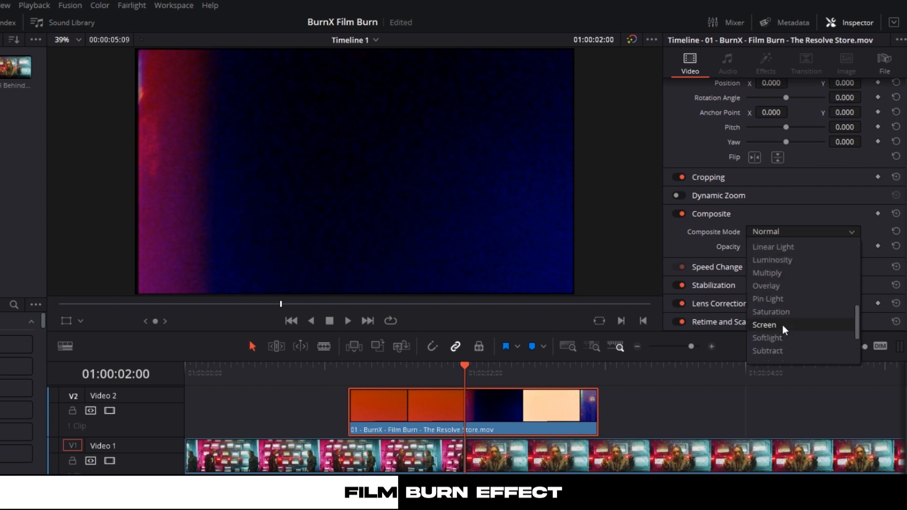
click(764, 324)
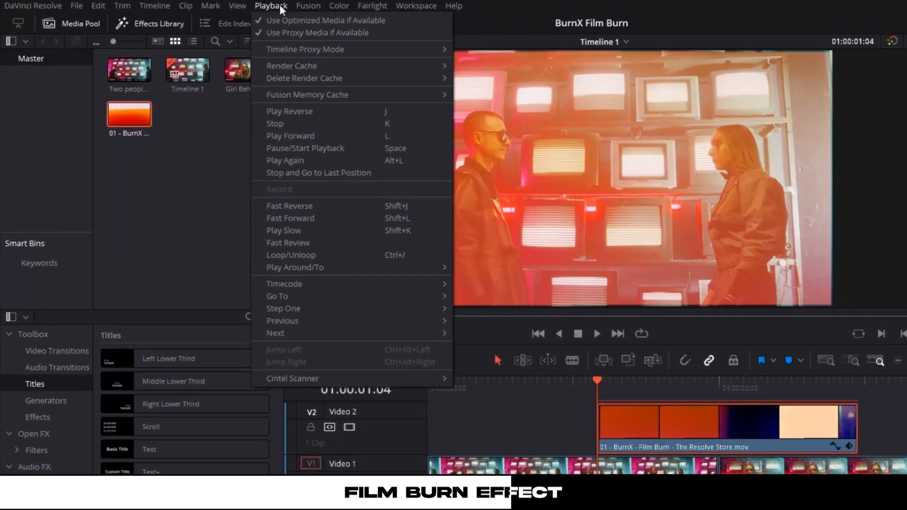
Start timeline playback from the Playback menu to preview the screened burn.
click(291, 65)
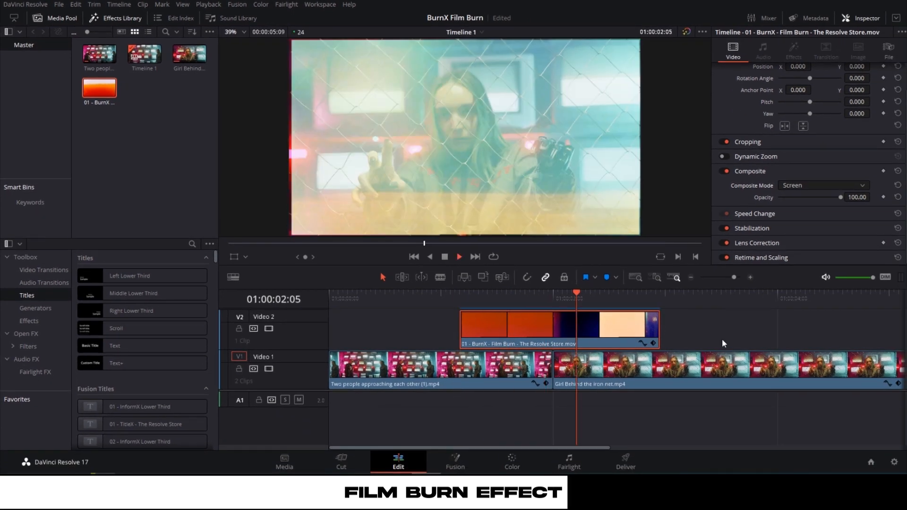
click(665, 299)
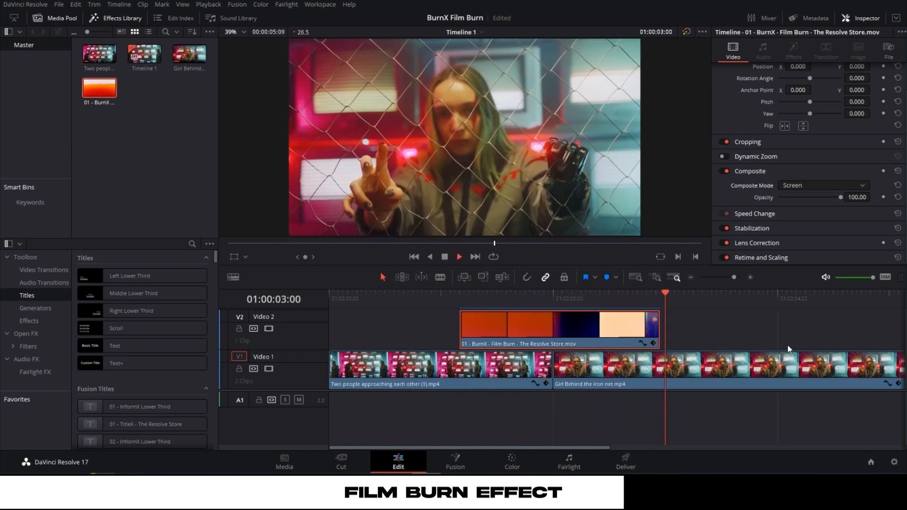
click(567, 298)
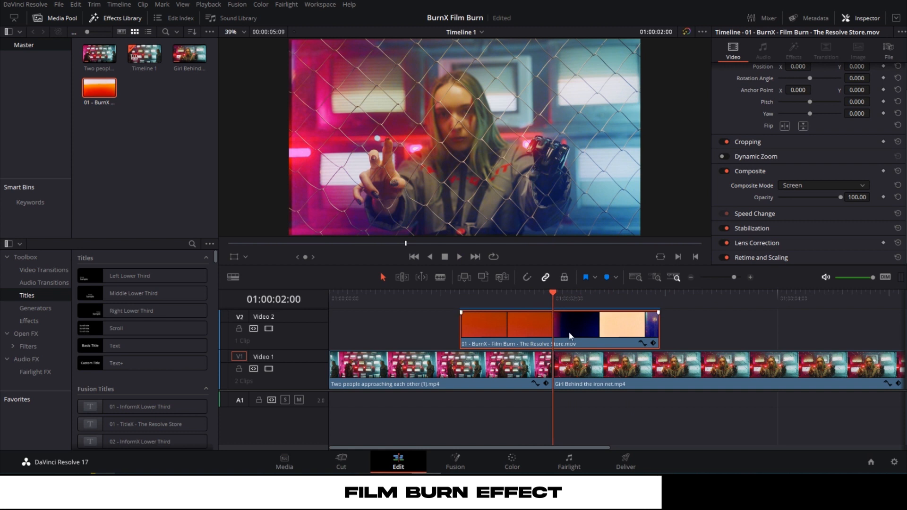
Change the V2 film burn clip's speed to 200% via Change Clip Speed.
right_click(558, 330)
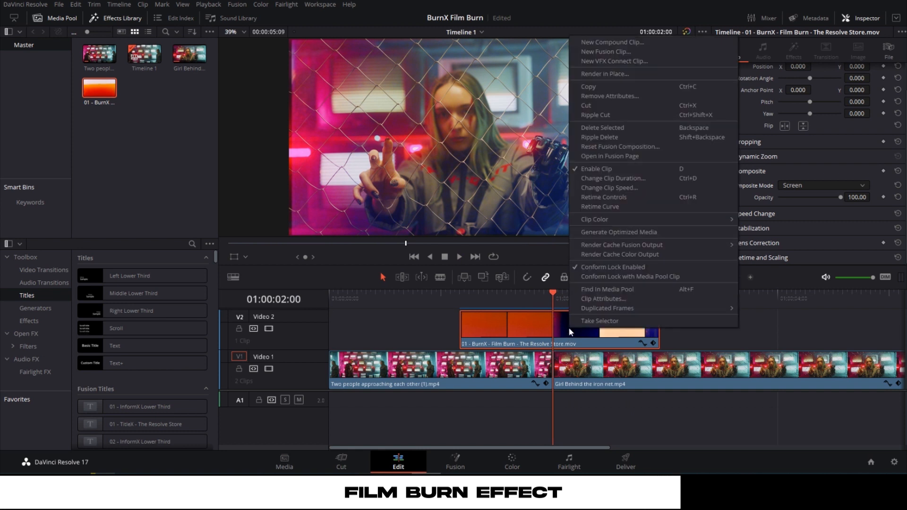
mouse_move(609, 187)
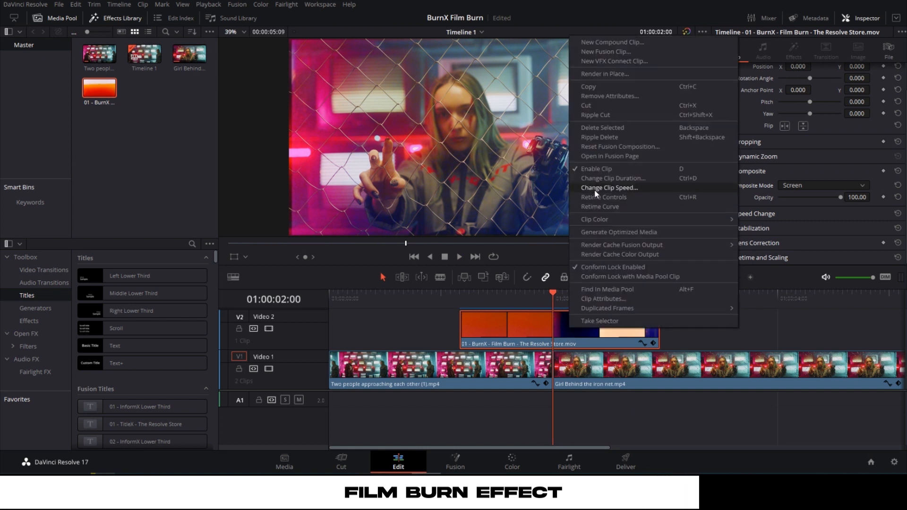
click(609, 188)
text(200)
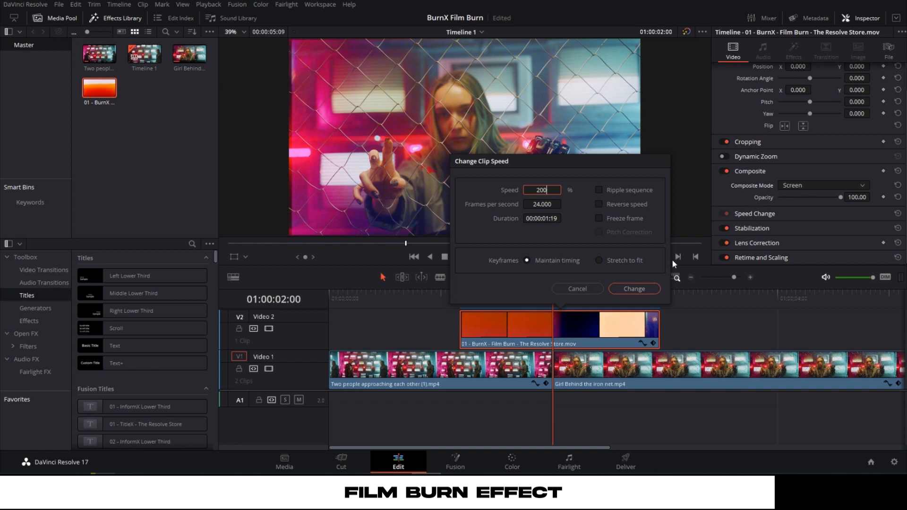
click(634, 289)
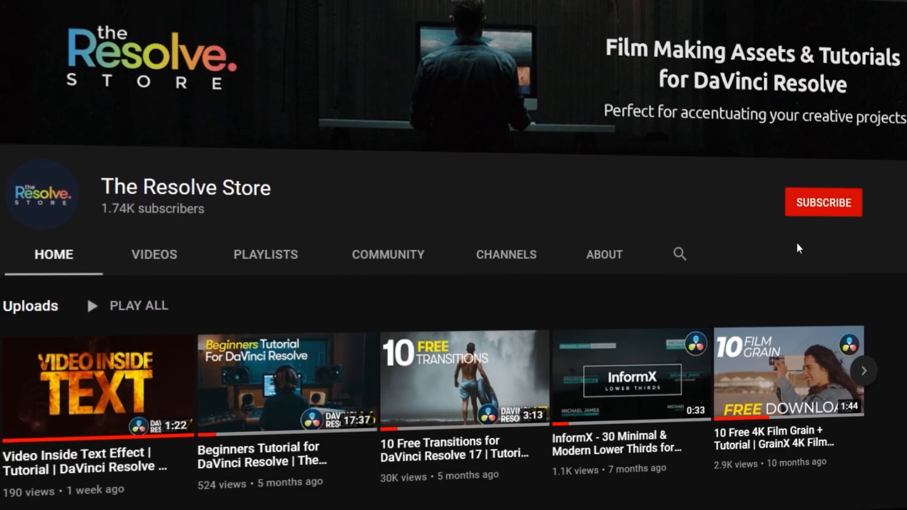
Subscribe to The Resolve Store channel on YouTube.
click(823, 202)
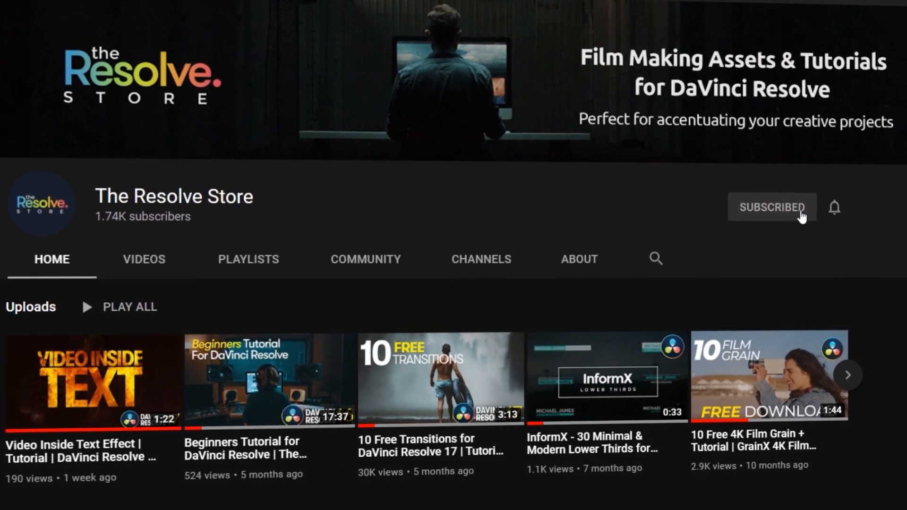